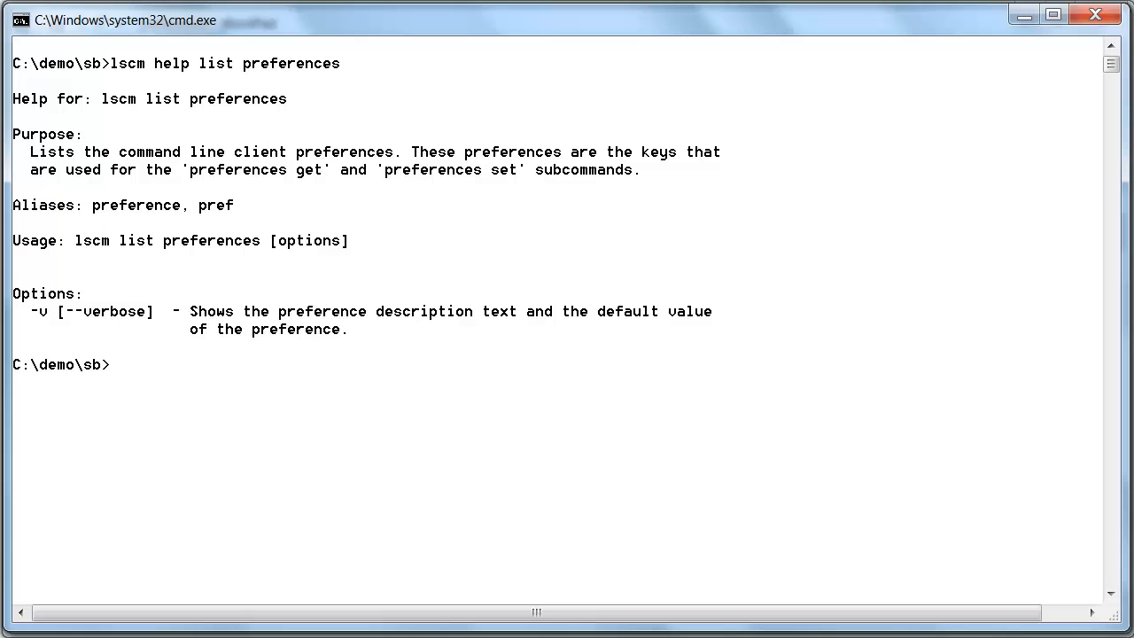
# List all lscm client preferences with current values via 'lscm list preferences', then enter the -v variant
pyautogui.write('lscm list preferences')
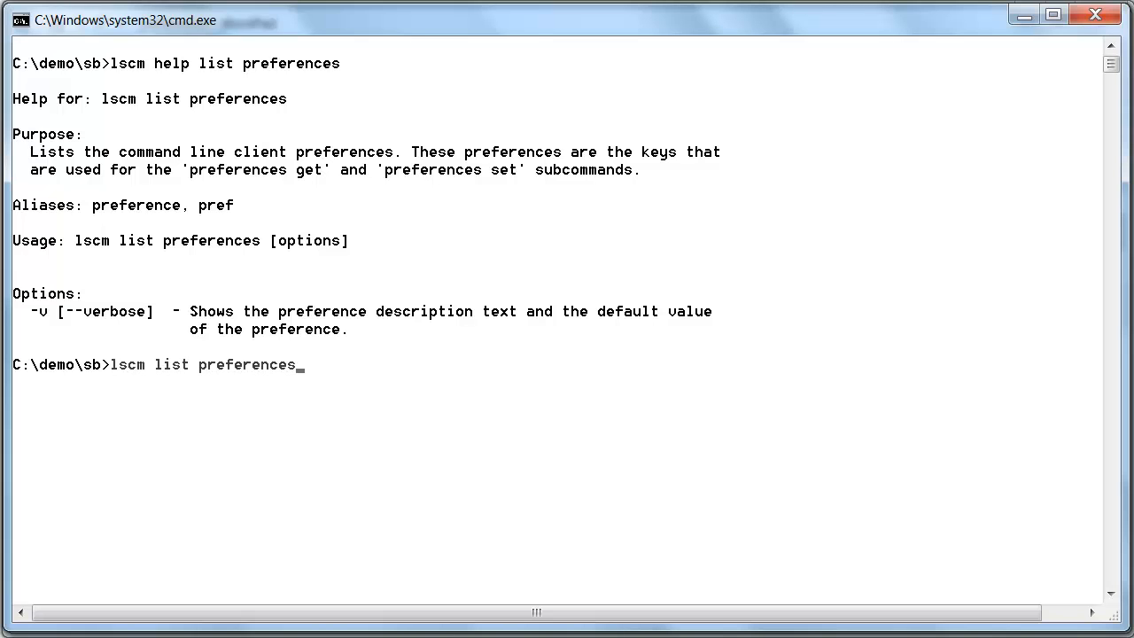
pyautogui.press('enter')
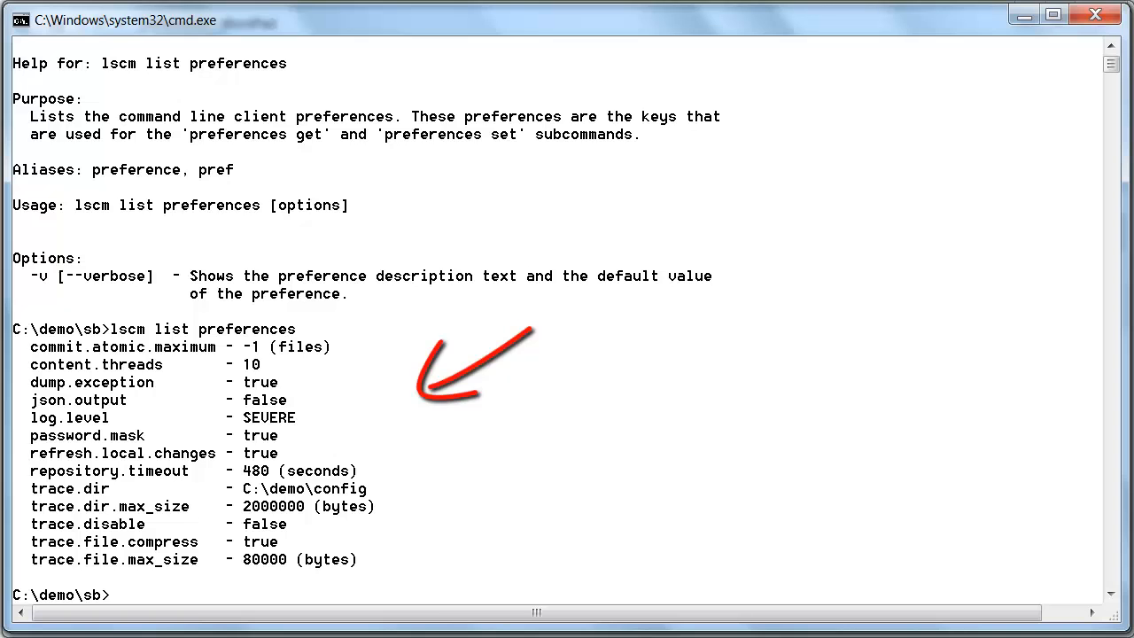
pyautogui.write('lscm list preferences -v')
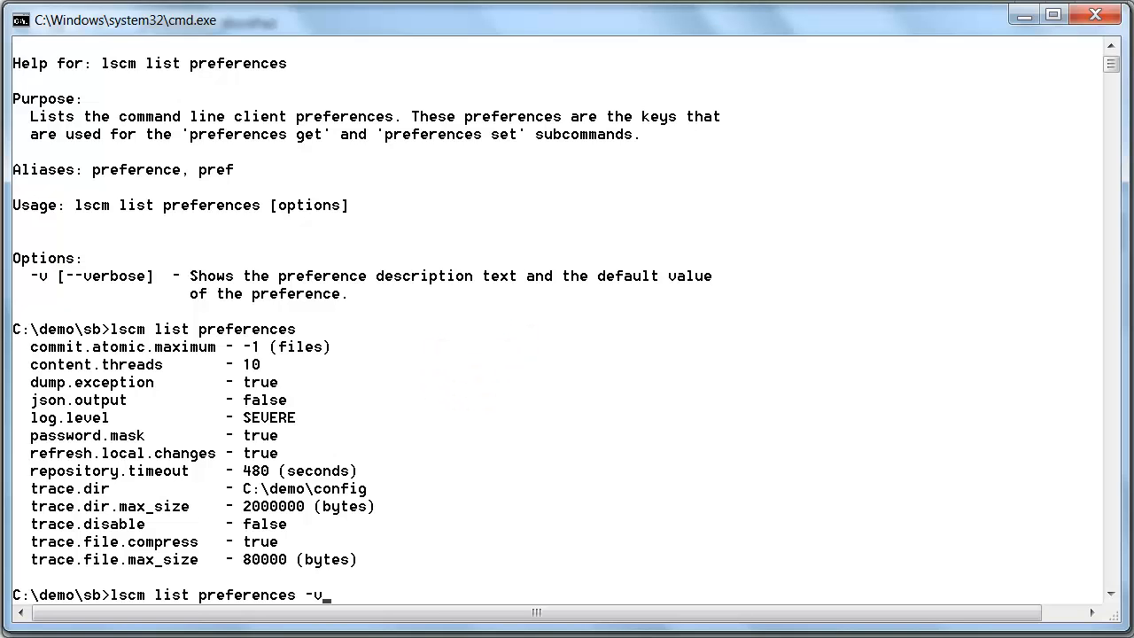
# Run the verbose preference listing, then enter 'lscm help preference get'
pyautogui.press('enter')
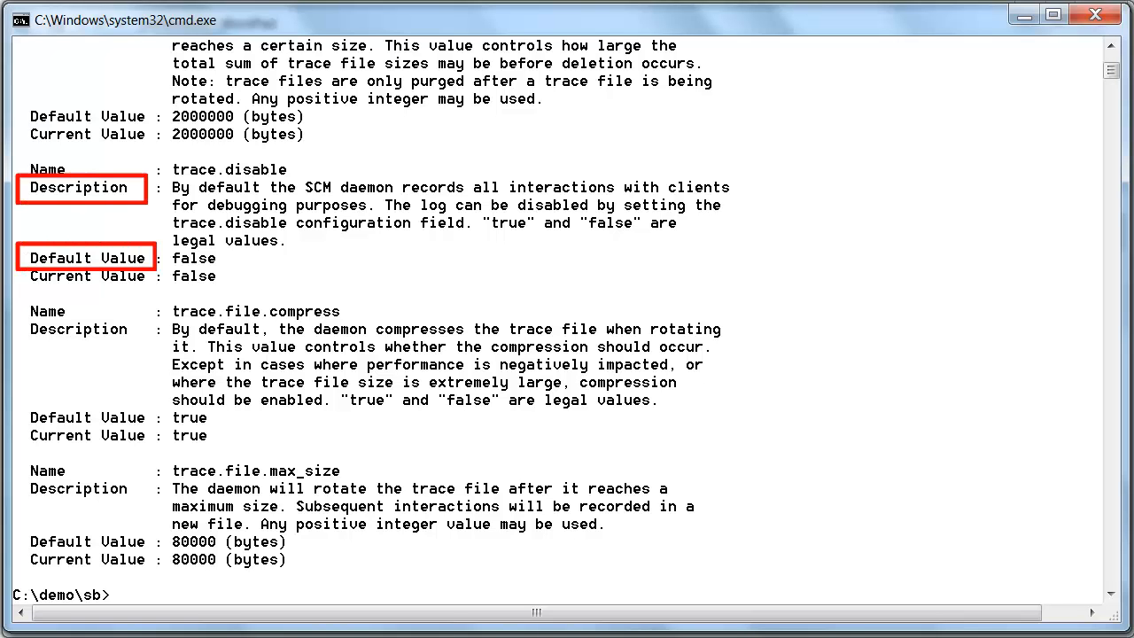
pyautogui.write('lscm help preference get')
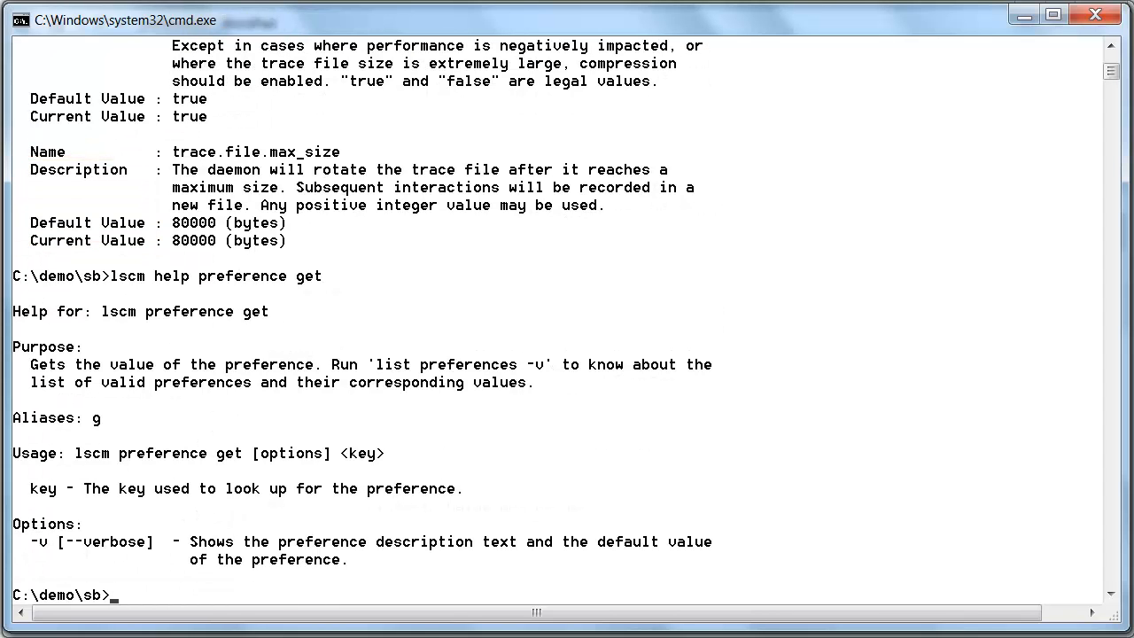
# Query trace.disable (plain and -v, reporting false) and show help for 'preference set'
pyautogui.write('lscm preference get trace.disable')
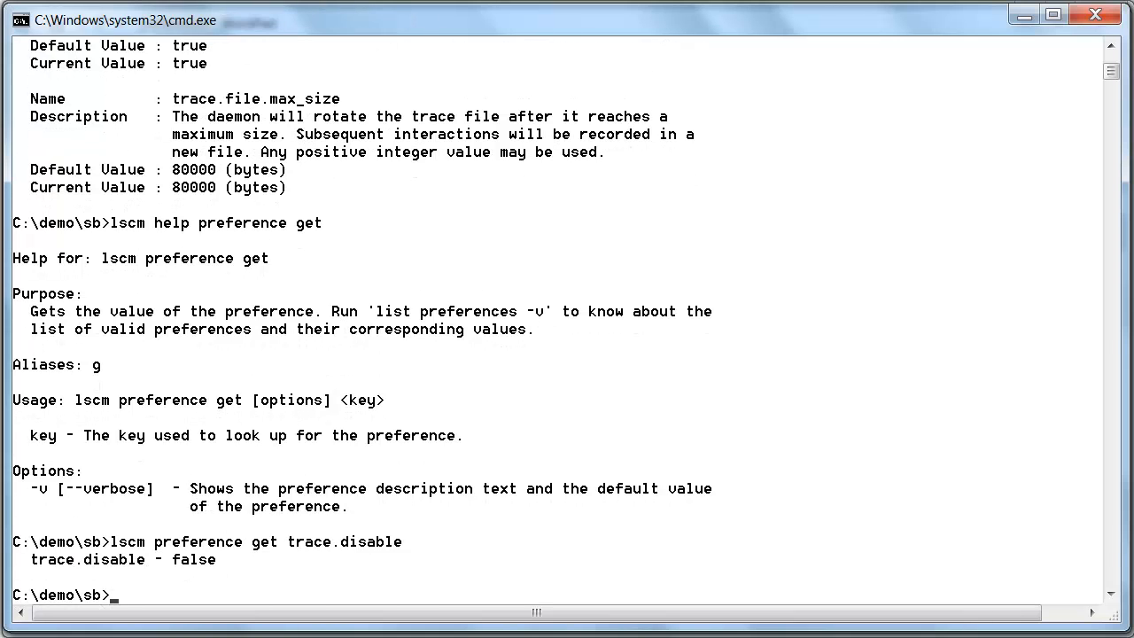
pyautogui.write('lscm preference get trace.disable -v')
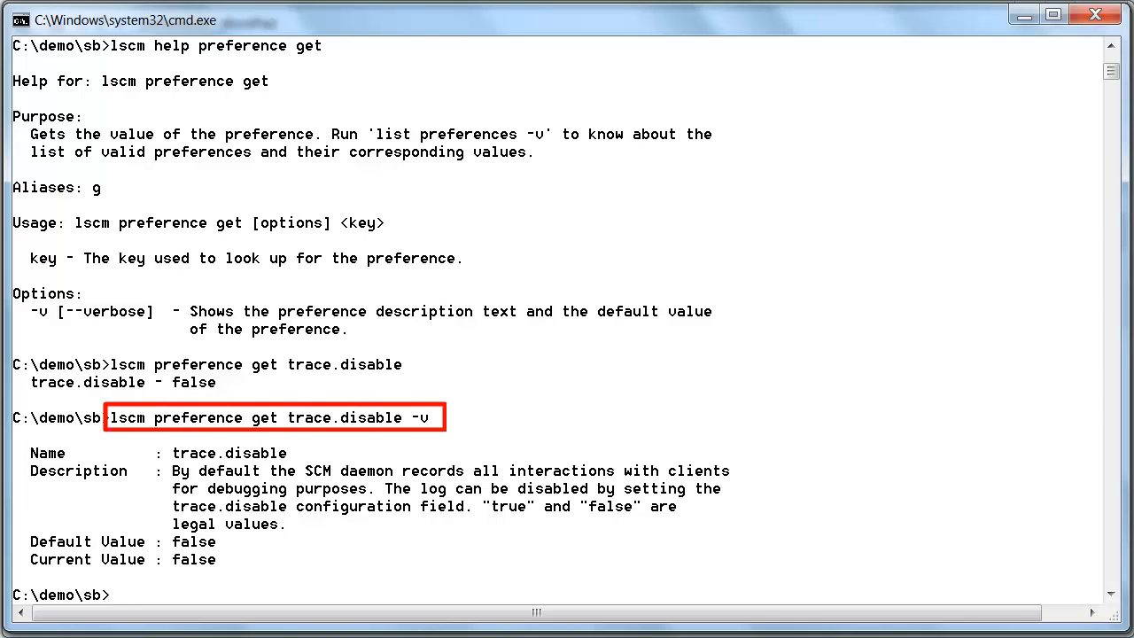
pyautogui.write('lscm help preference set')
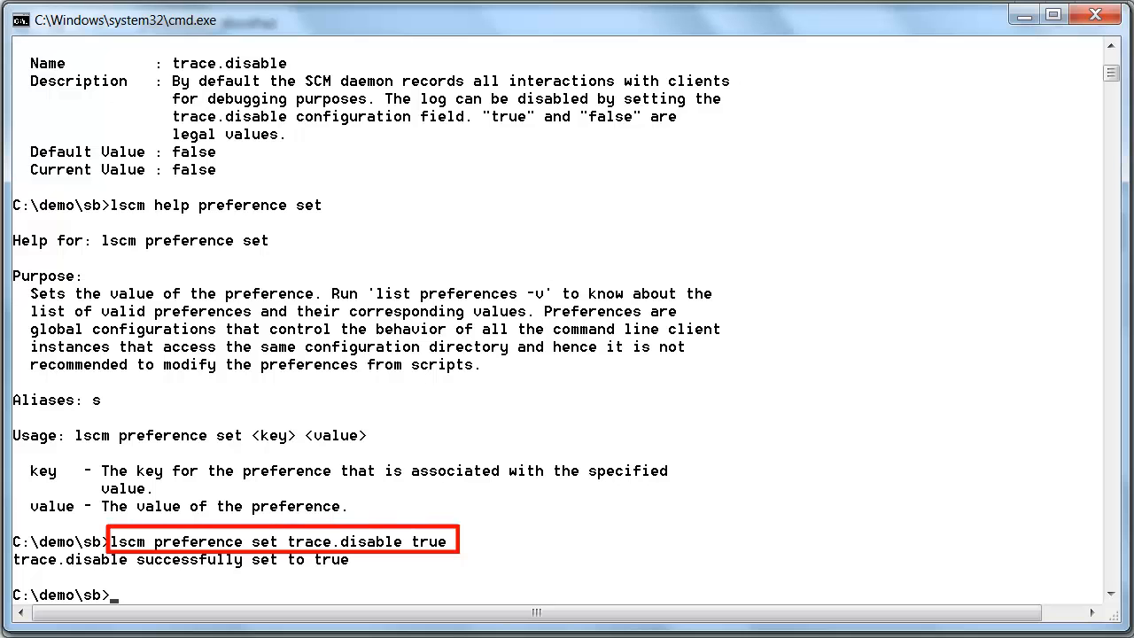
# After setting trace.disable to true, get it again to confirm it now reads true
pyautogui.write('lscm preference get trace.disable')
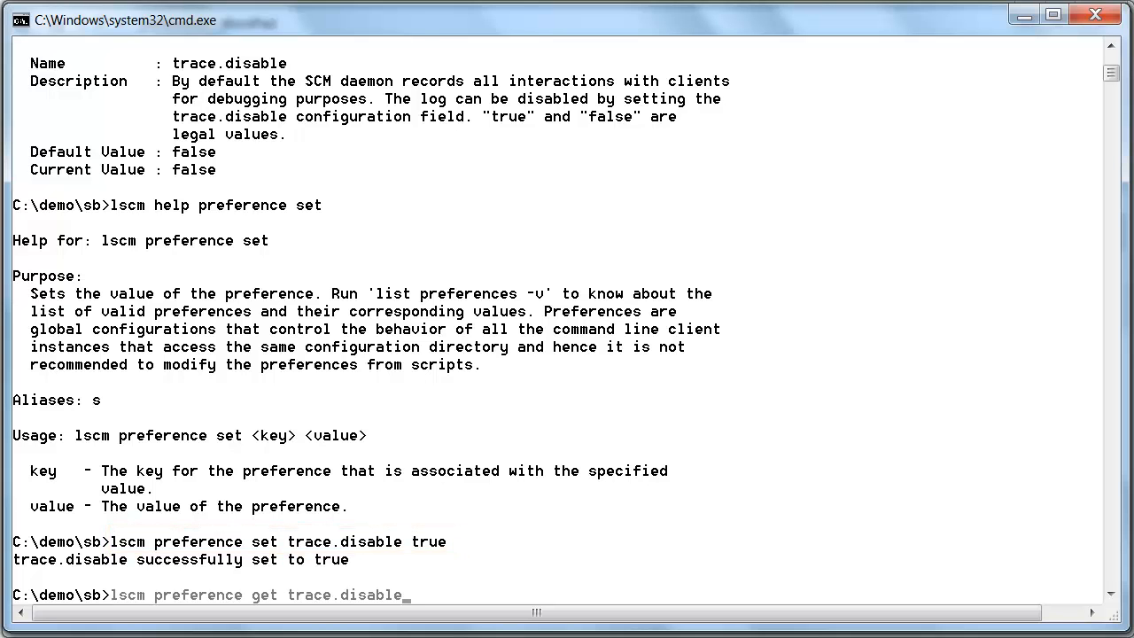
pyautogui.press('enter')
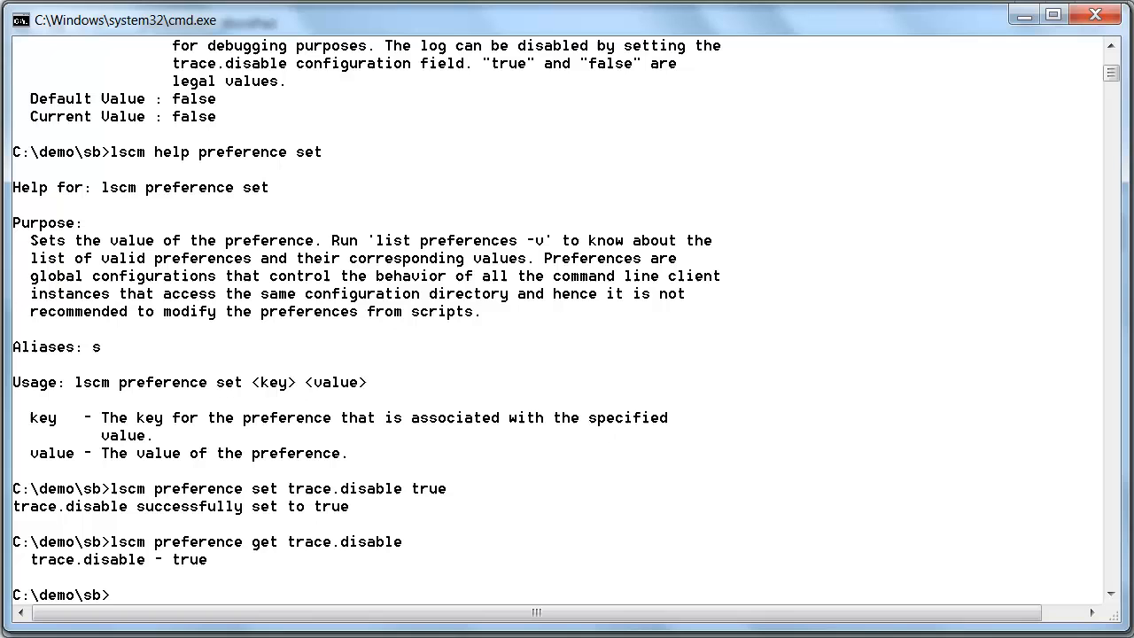